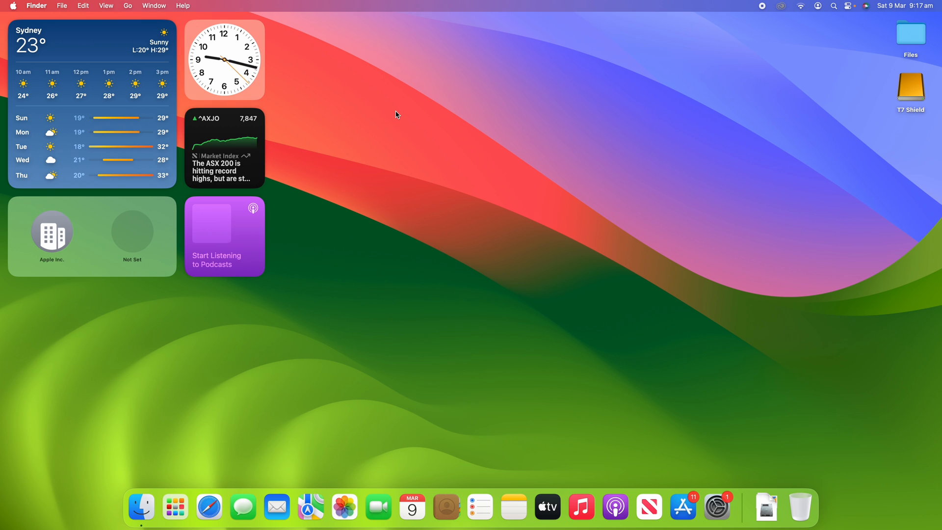
mouse_move(616, 355)
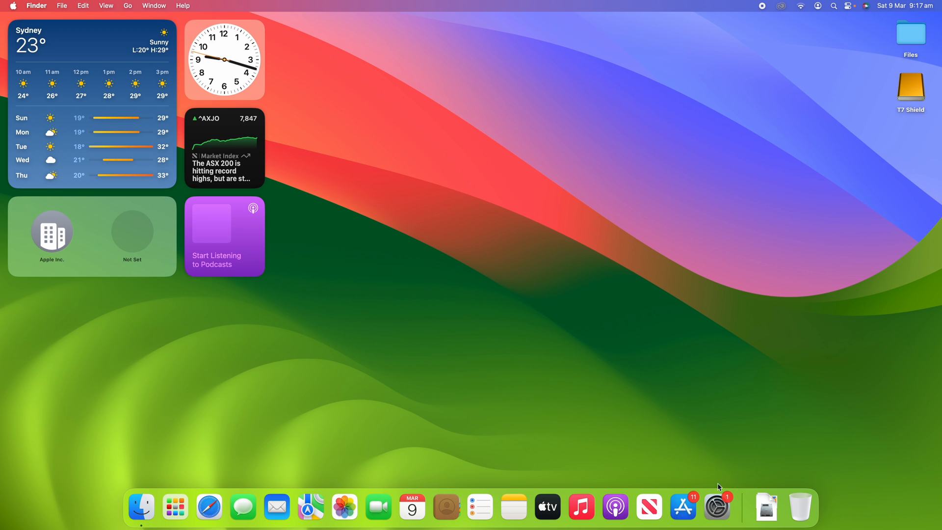
left_click(717, 506)
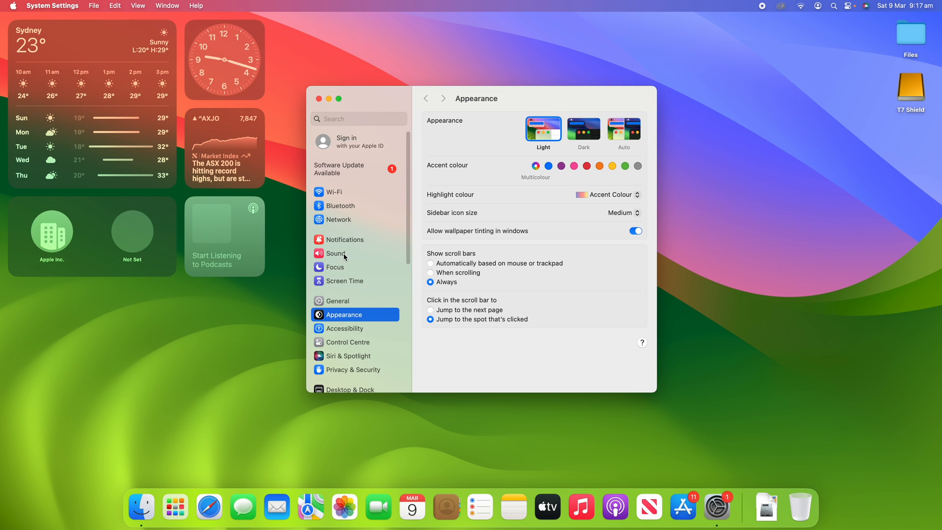
left_click(336, 254)
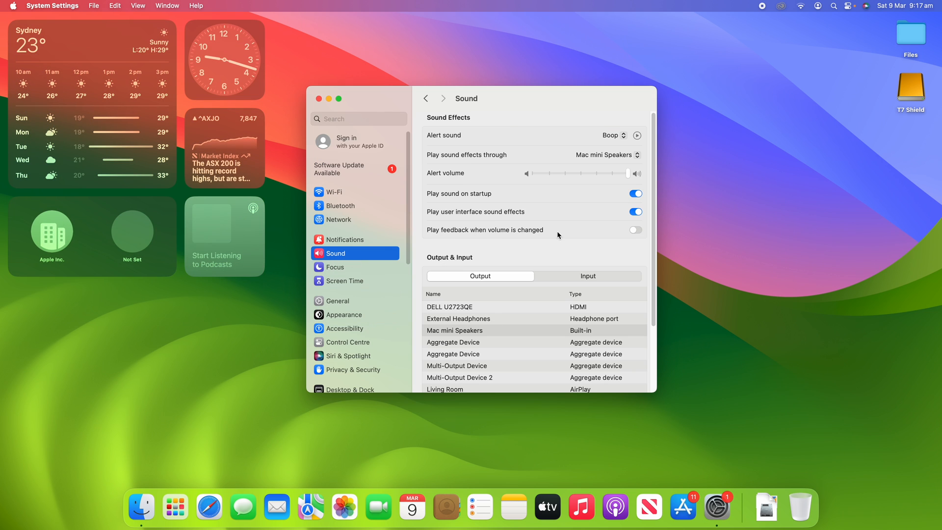
mouse_move(553, 267)
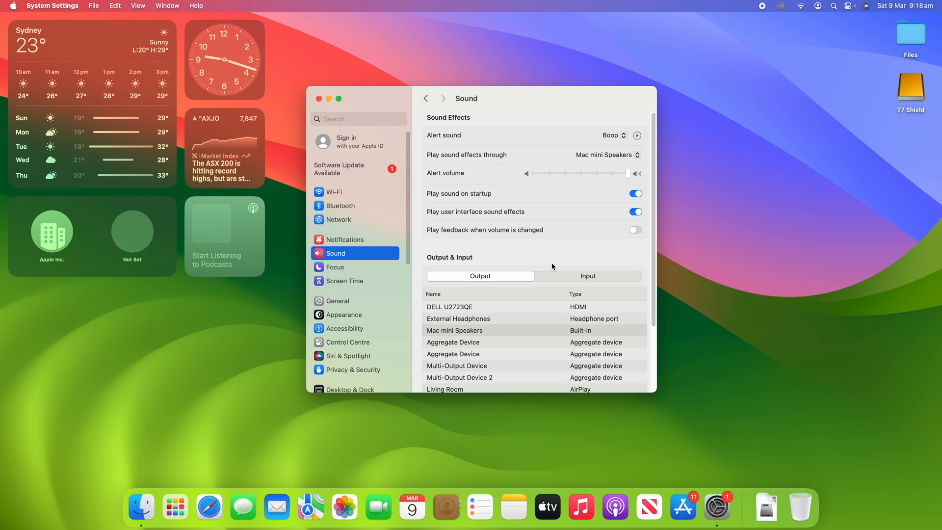
left_click(328, 98)
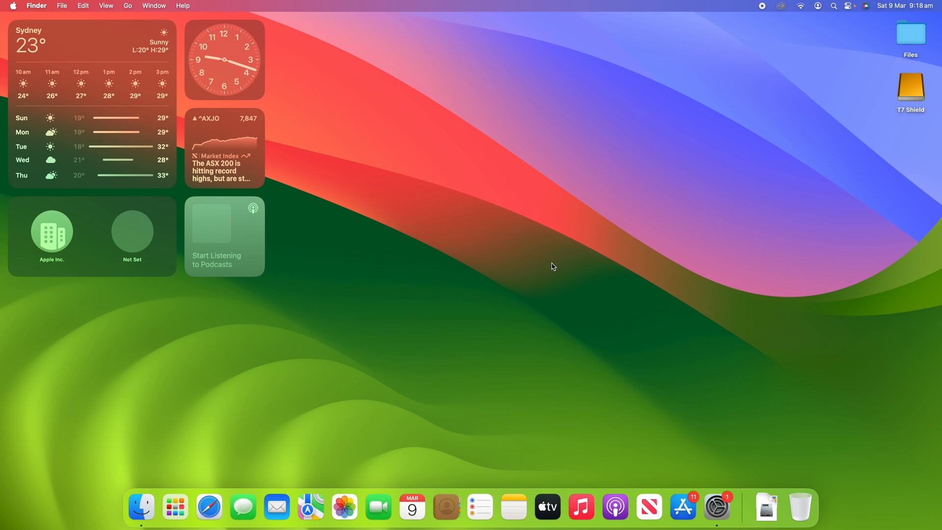